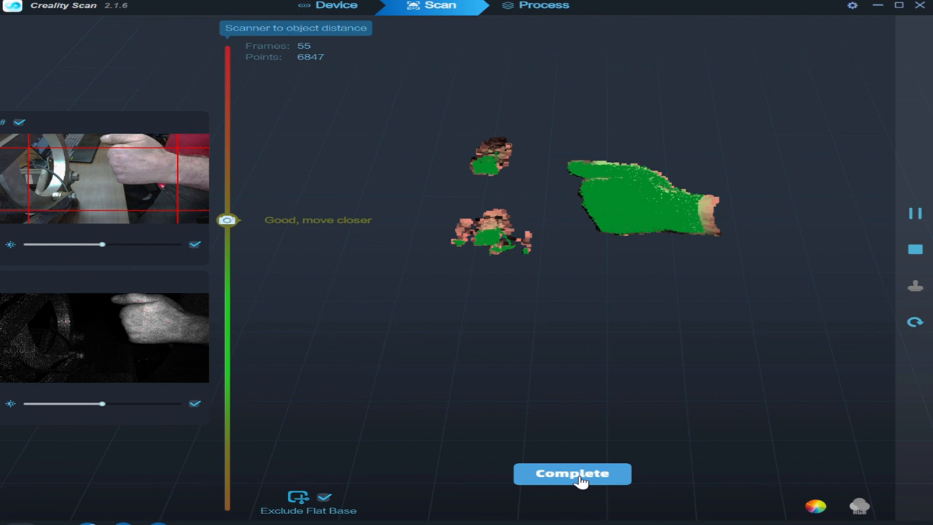
- Request Complete, then answer No to keep scanning the forearm into a fuller point cloud
{"action": "left_click", "coordinate": [571, 472]}
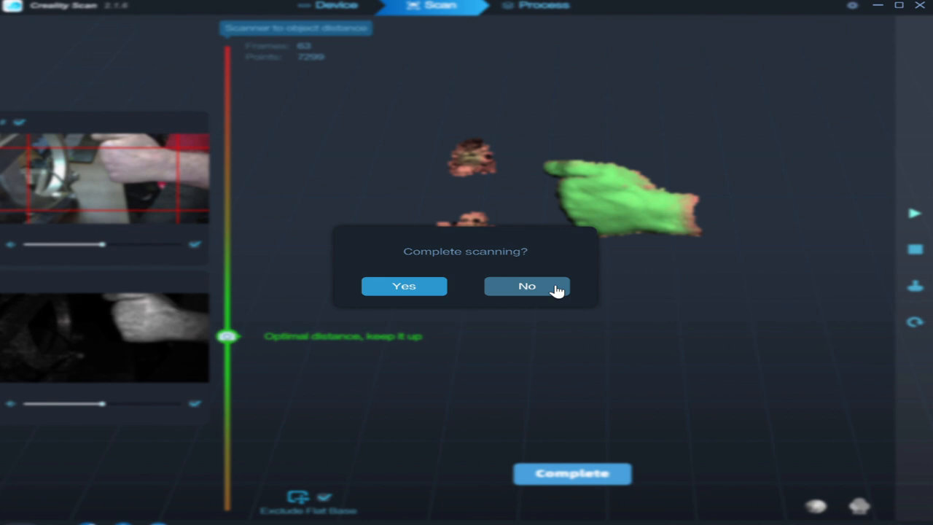
{"action": "left_click", "coordinate": [526, 284]}
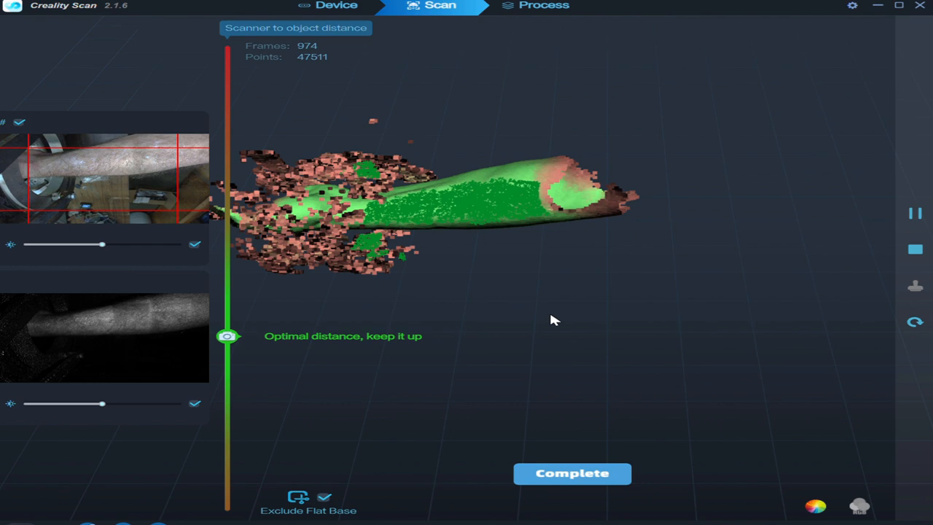
{"action": "left_click", "coordinate": [571, 472]}
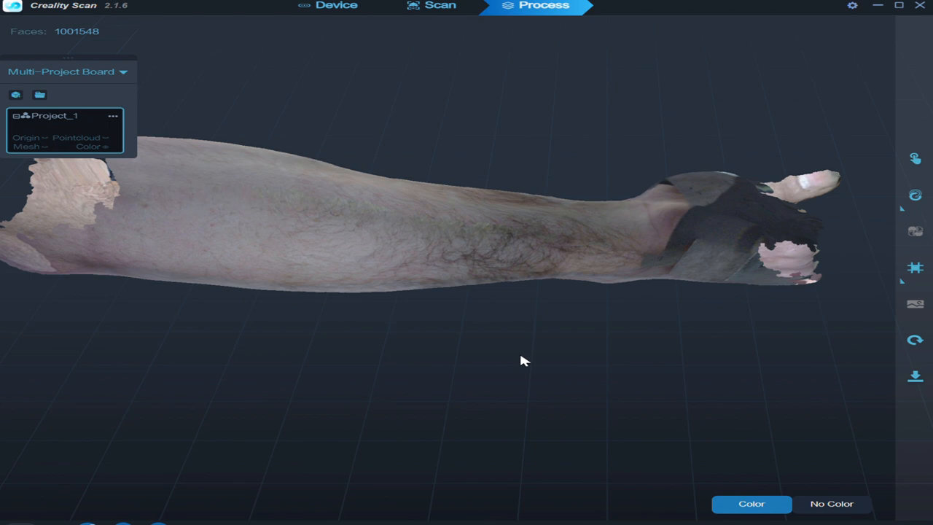
{"action": "left_click_drag", "start_coordinate": [522, 362], "coordinate": [528, 298]}
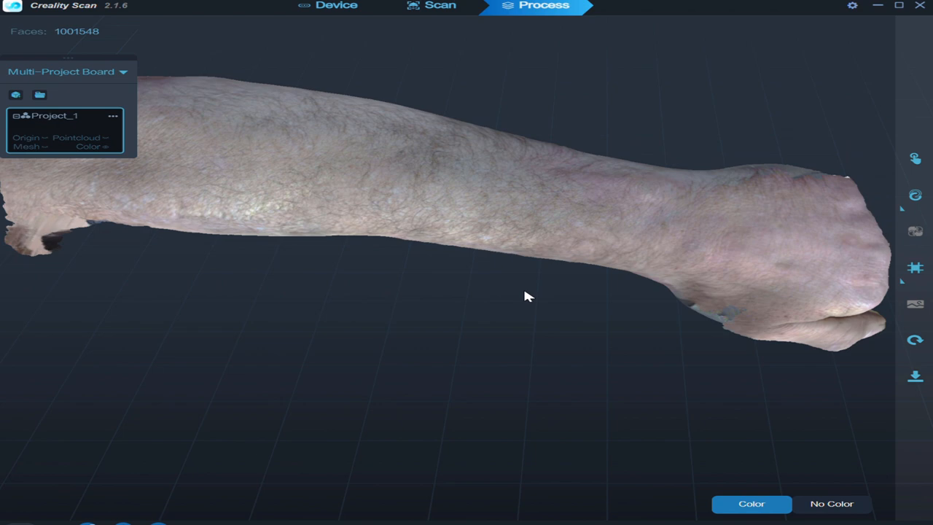
{"action": "left_click_drag", "start_coordinate": [527, 297], "coordinate": [495, 242]}
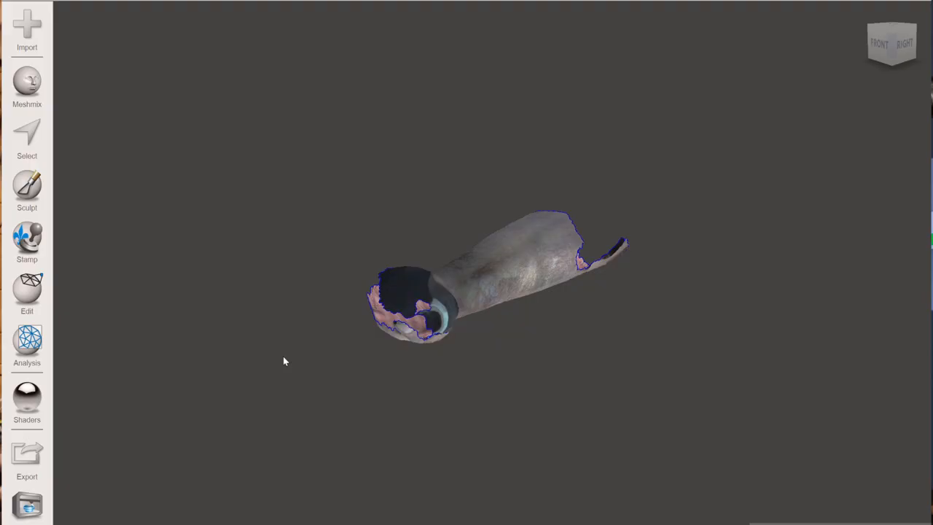
- View the imported forearm side-on and start a Plane Cut across it
{"action": "left_click_drag", "start_coordinate": [284, 361], "coordinate": [661, 207]}
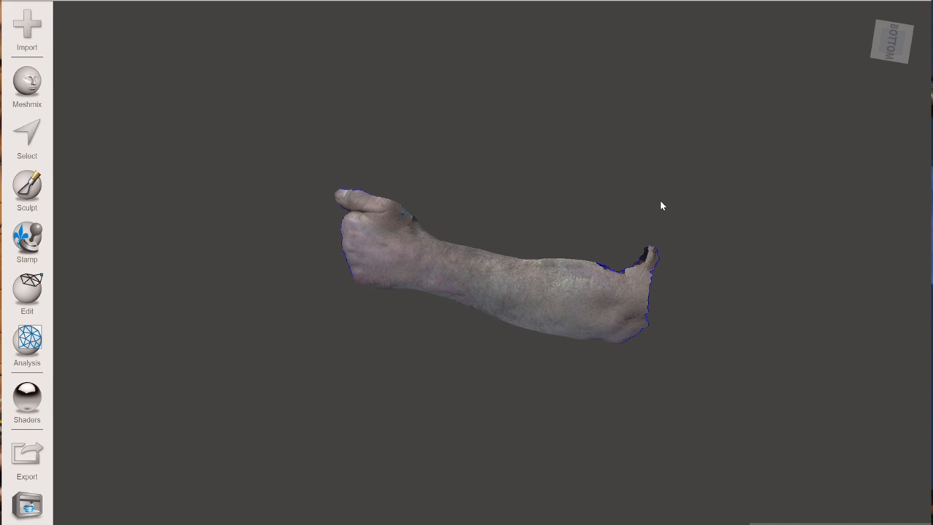
{"action": "left_click", "coordinate": [27, 291]}
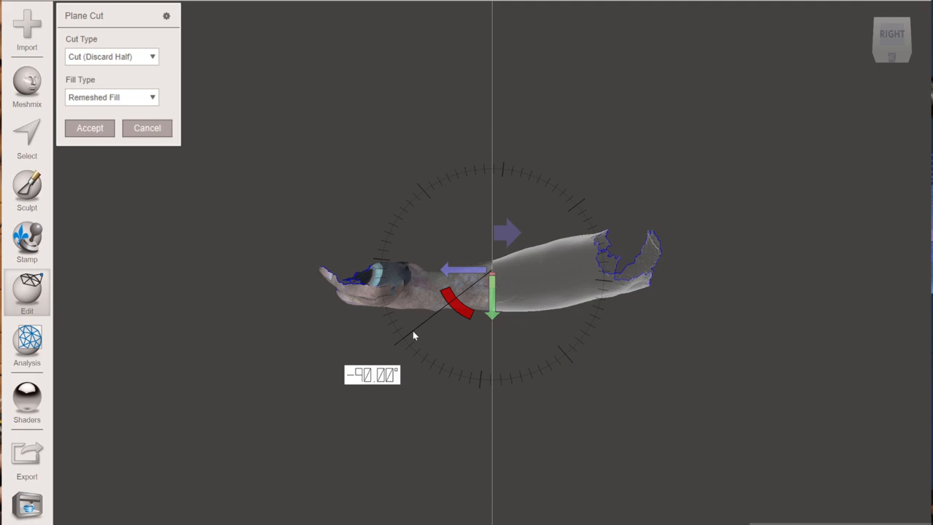
- Position the cutting plane across the wrist and set Fill Type to No Fill
{"action": "left_click_drag", "start_coordinate": [414, 335], "coordinate": [431, 428]}
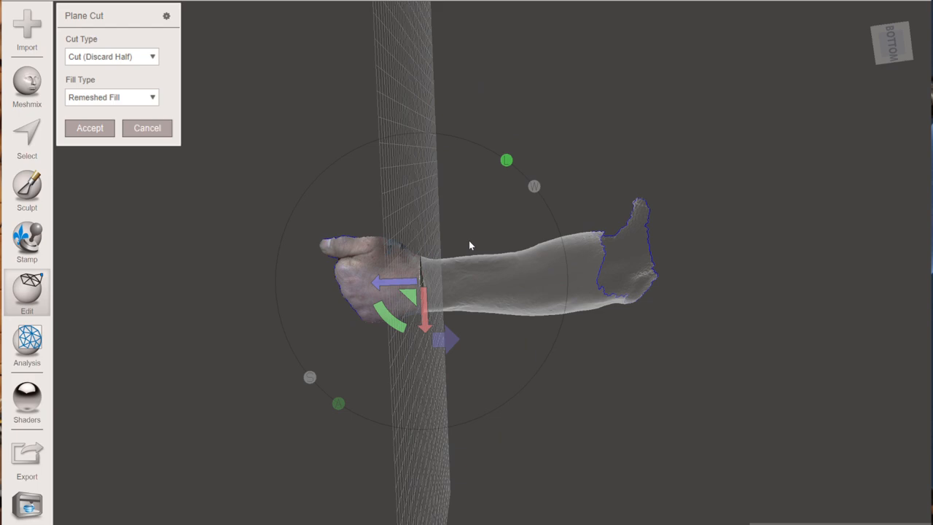
{"action": "left_click_drag", "start_coordinate": [469, 245], "coordinate": [405, 274]}
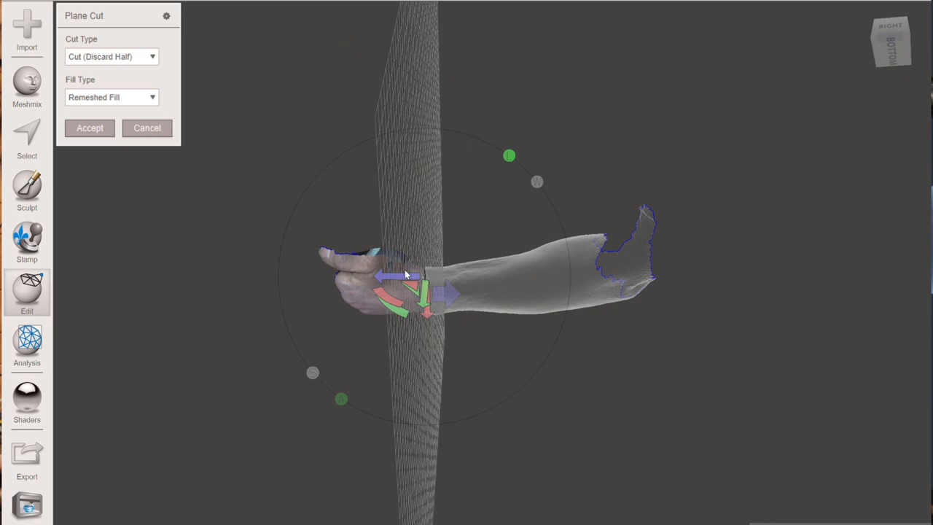
{"action": "left_click_drag", "start_coordinate": [405, 274], "coordinate": [532, 234]}
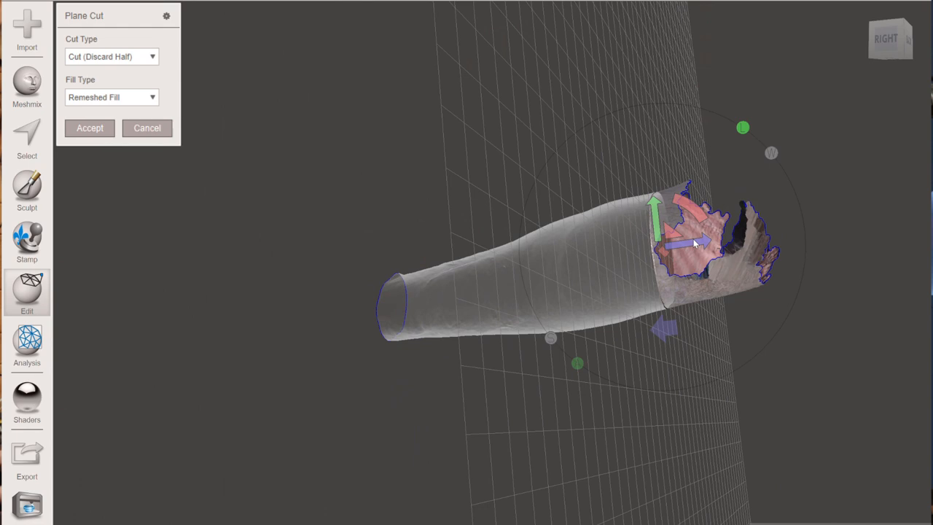
{"action": "left_click", "coordinate": [111, 96]}
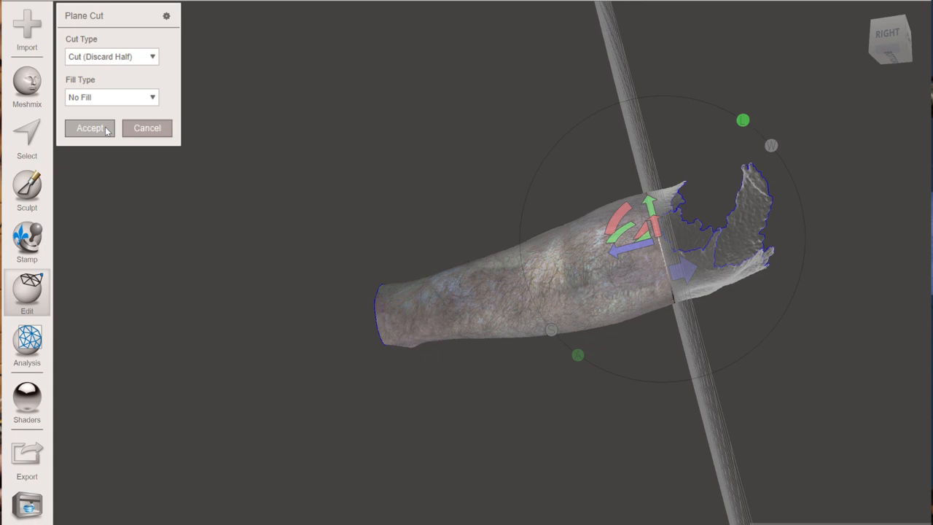
- Accept the wrist cut and begin selecting the whole forearm surface
{"action": "left_click", "coordinate": [88, 128]}
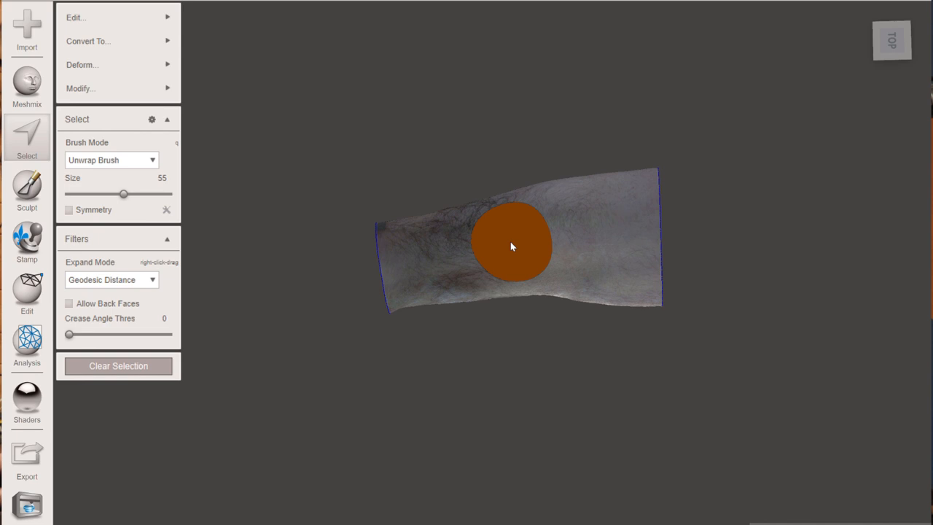
{"action": "left_click", "coordinate": [75, 17]}
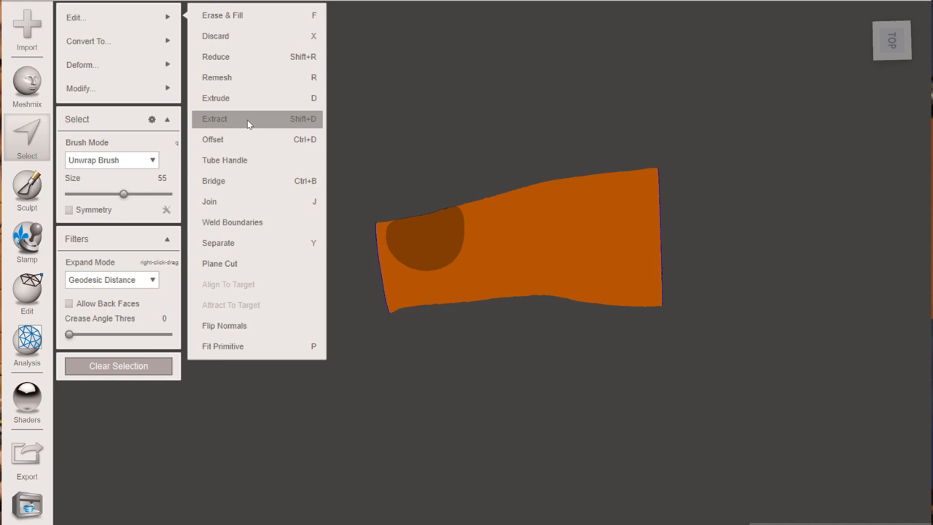
- Extrude the selected surface with Offset 3 mm and Direction Normal
{"action": "left_click", "coordinate": [215, 120]}
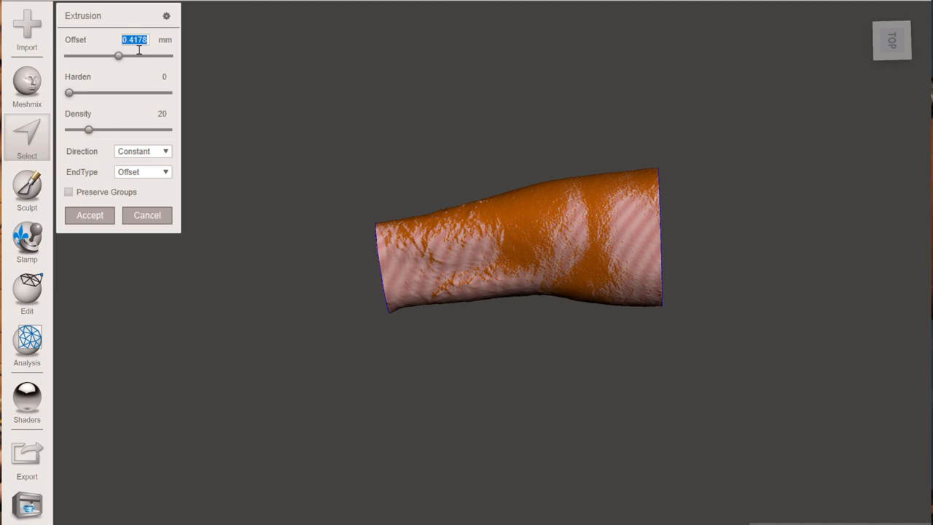
{"action": "left_click", "coordinate": [167, 150]}
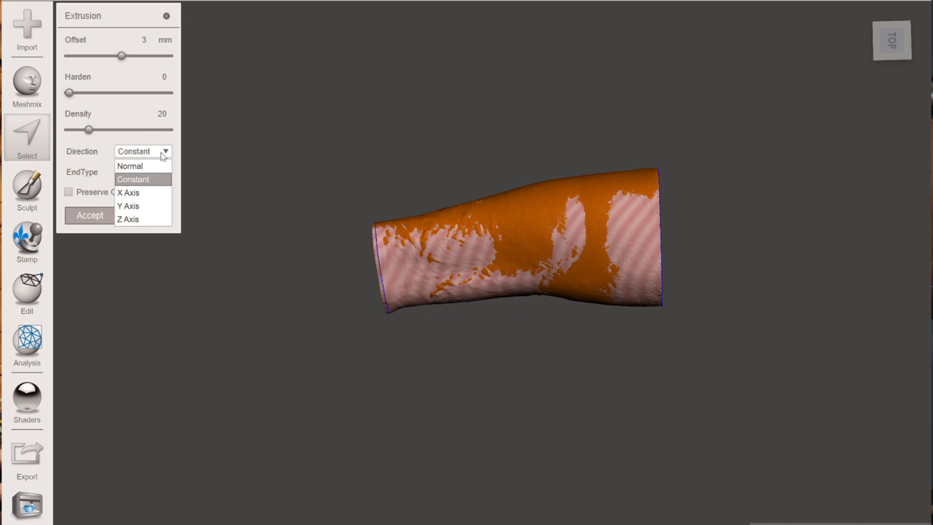
{"action": "left_click", "coordinate": [130, 166]}
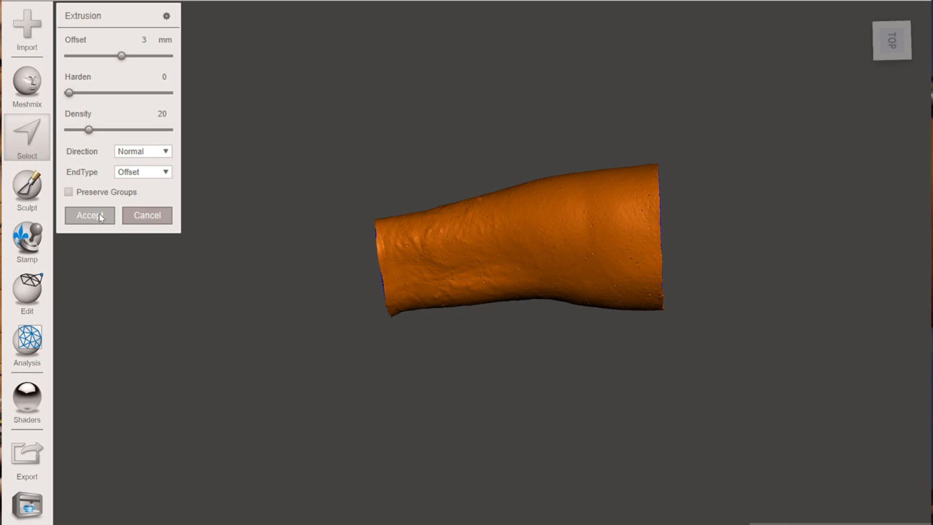
{"action": "mouse_move", "coordinate": [481, 184]}
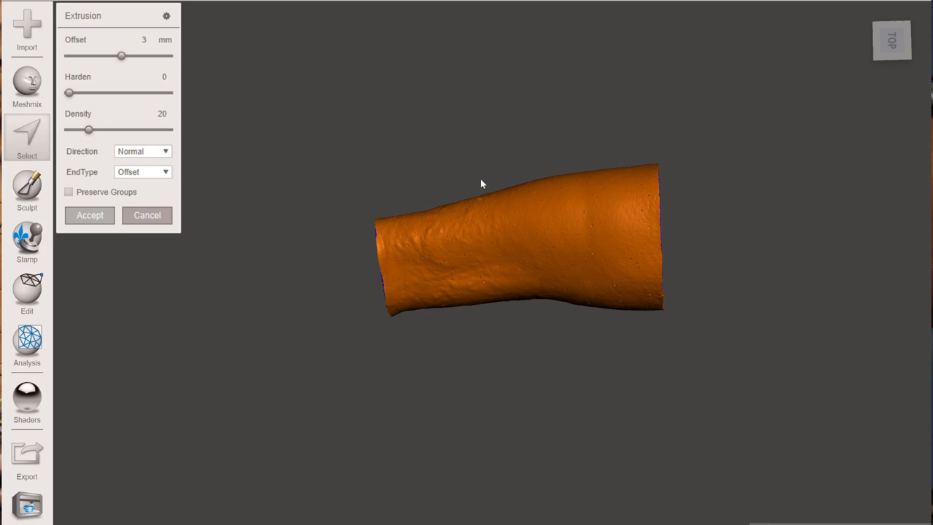